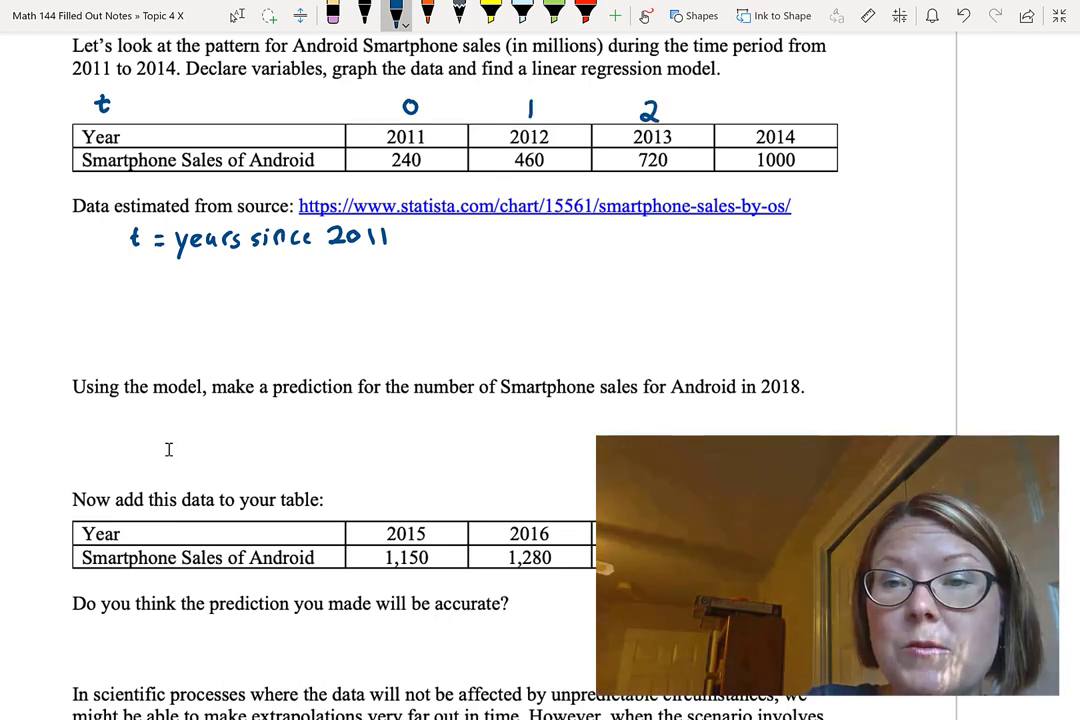
Step: Handwrite 'S = sales (in millions) of Android smartphones' under the t definition
text(3)
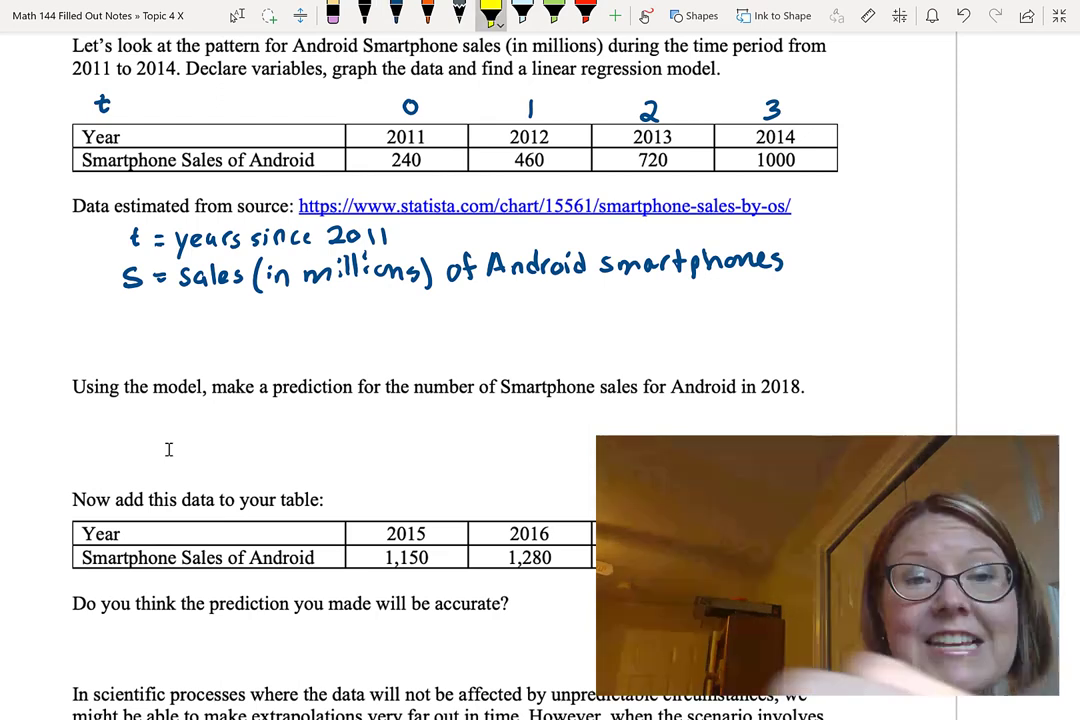
drag(80, 104, 680, 104)
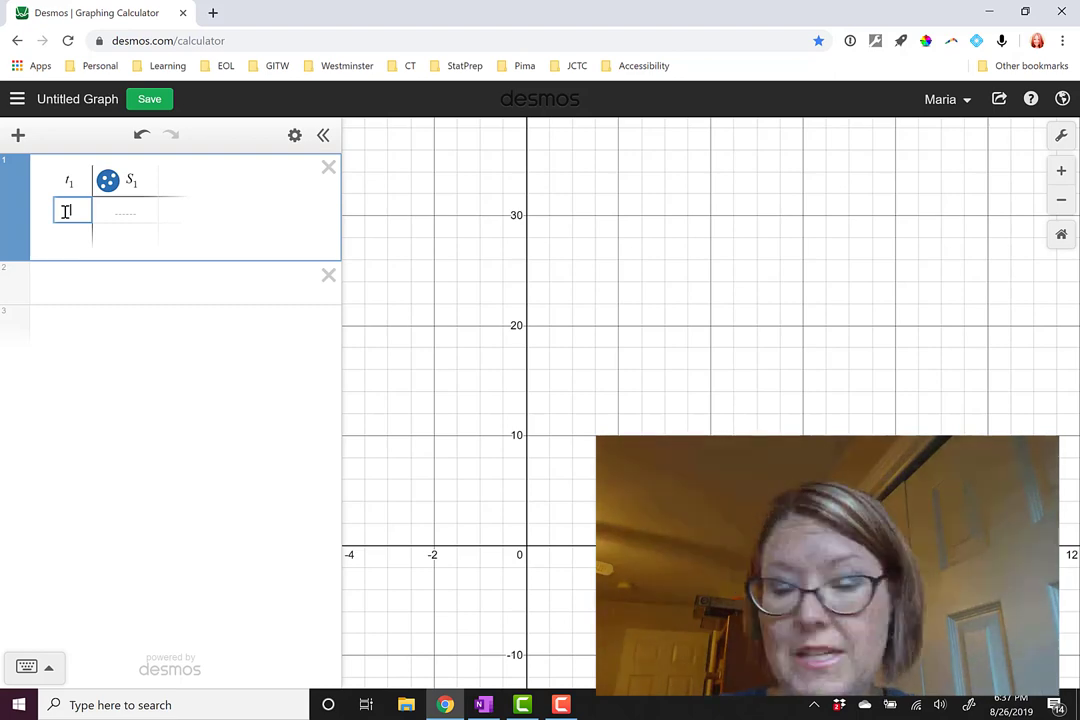
Step: Fill the S1 column with 240, 460, 720, 1000 against t = 0–3, plotting the four points
text(240)
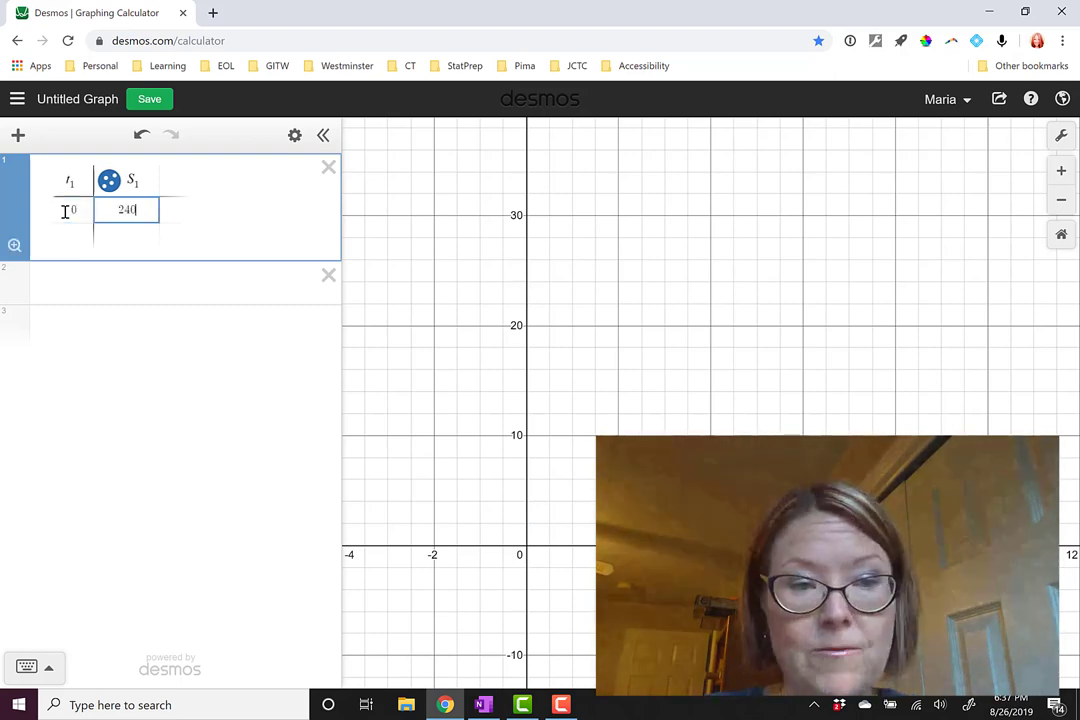
text(460)
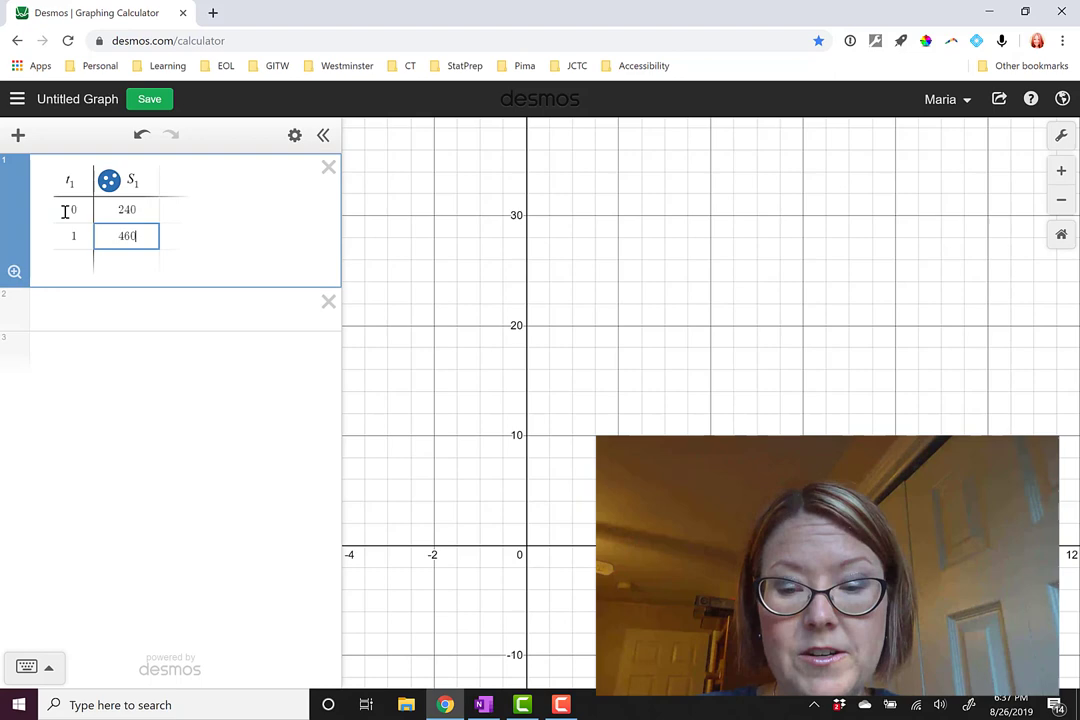
text(72)
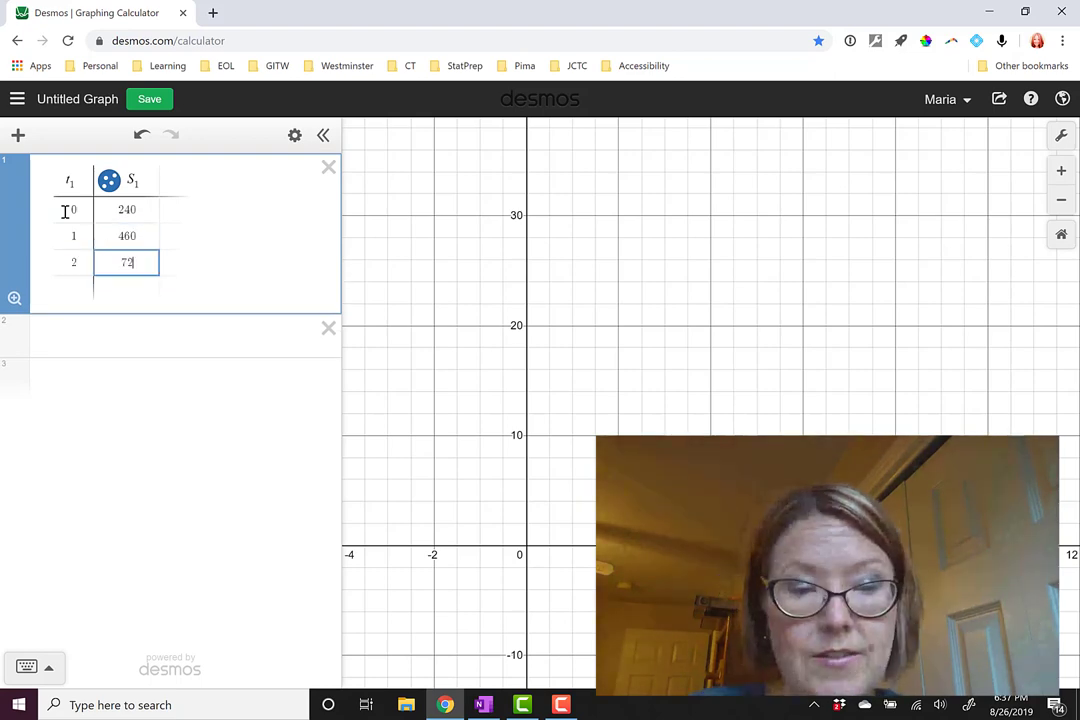
text(720)
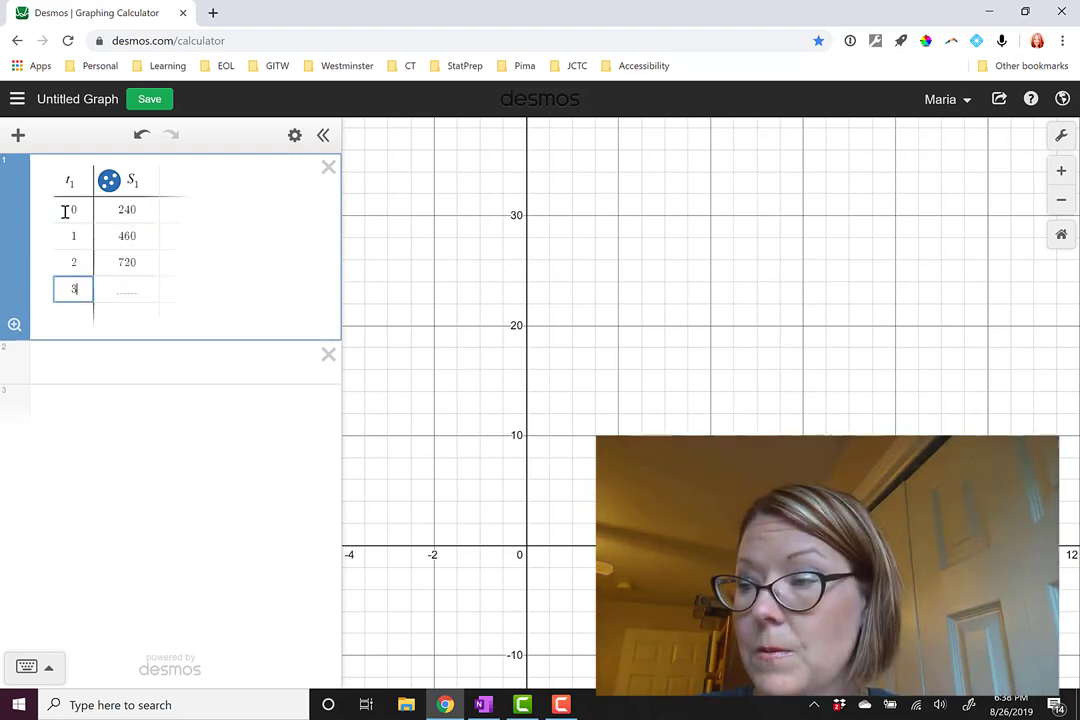
text(1000)
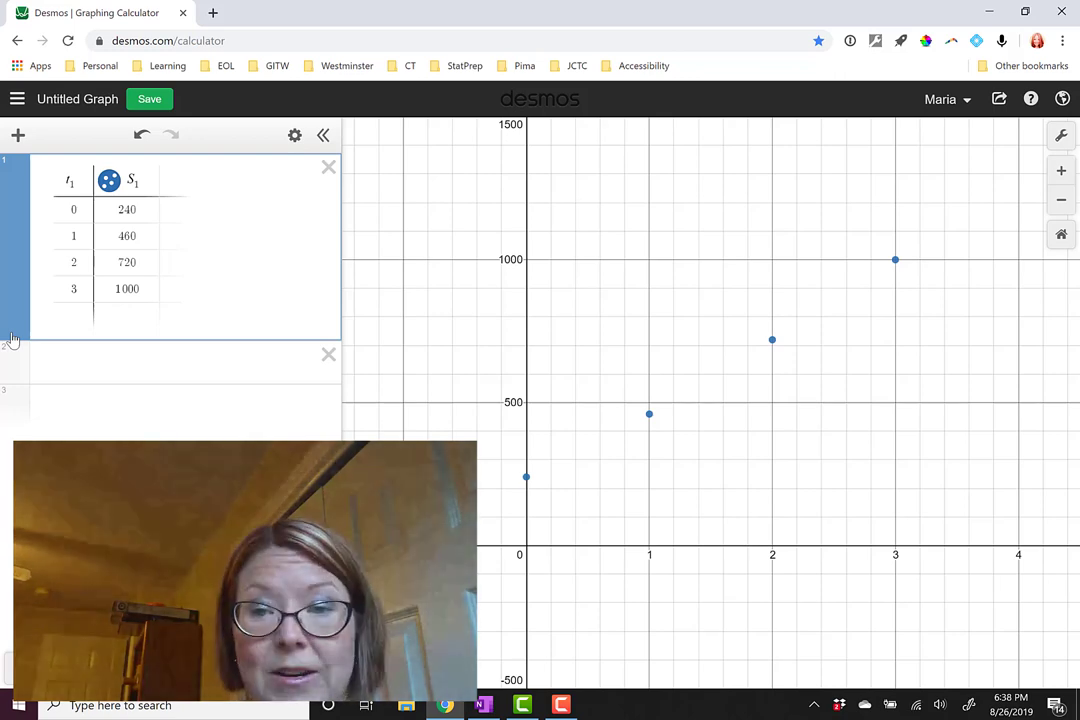
click(184, 364)
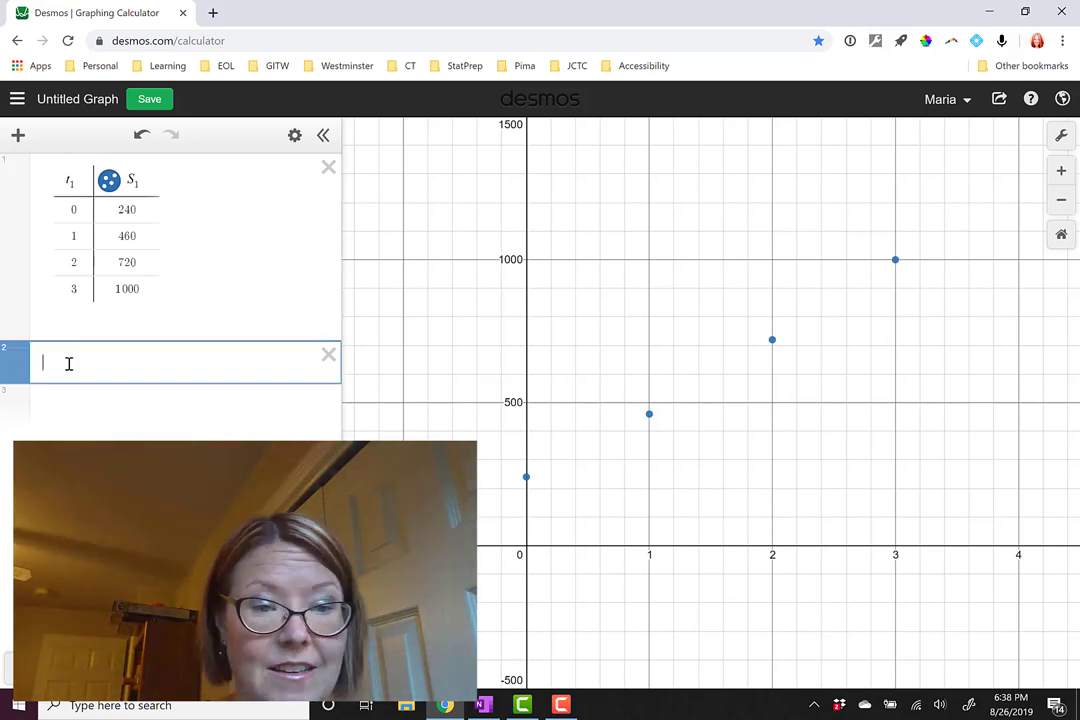
Step: Enter the linear regression S1 ~ m t1 + b to get m = 254 and b = 224
text(y=mx)
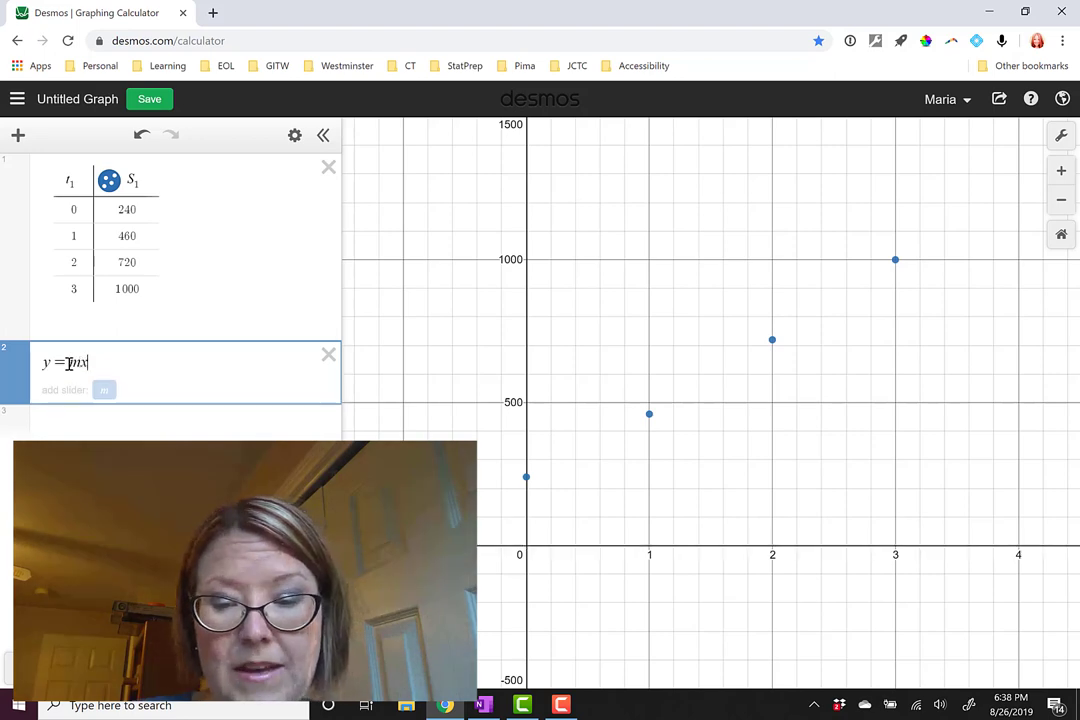
text(+ B)
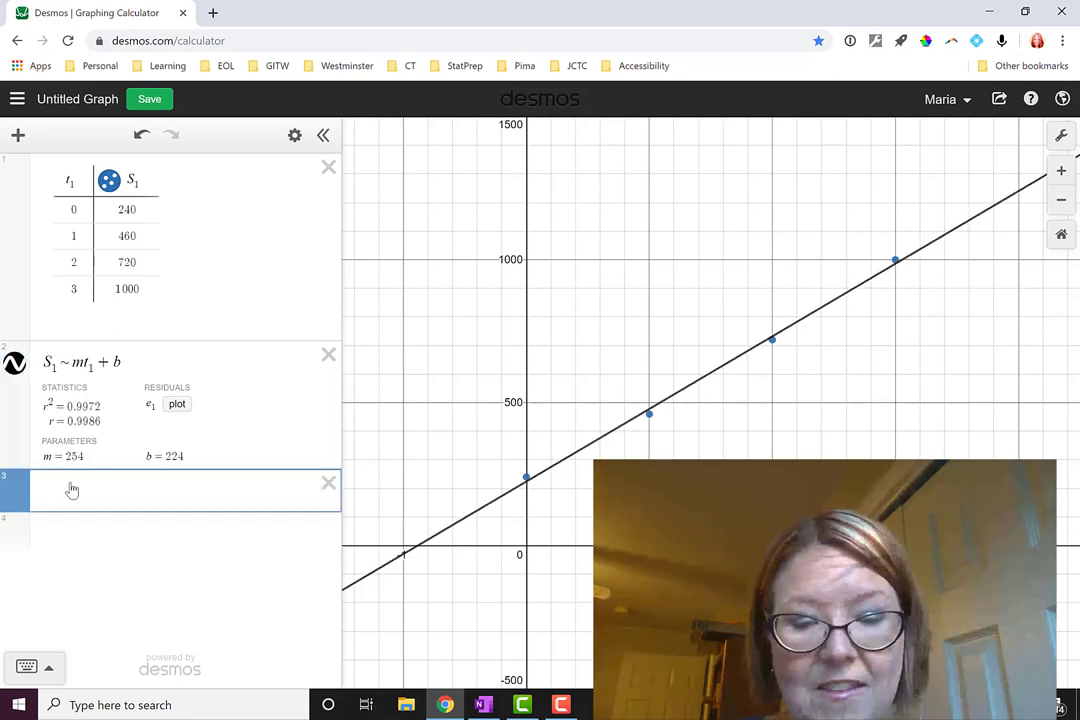
Step: Define the model S(t) = 254t + 224 so its line graphs through the data points
text(S(t)=)
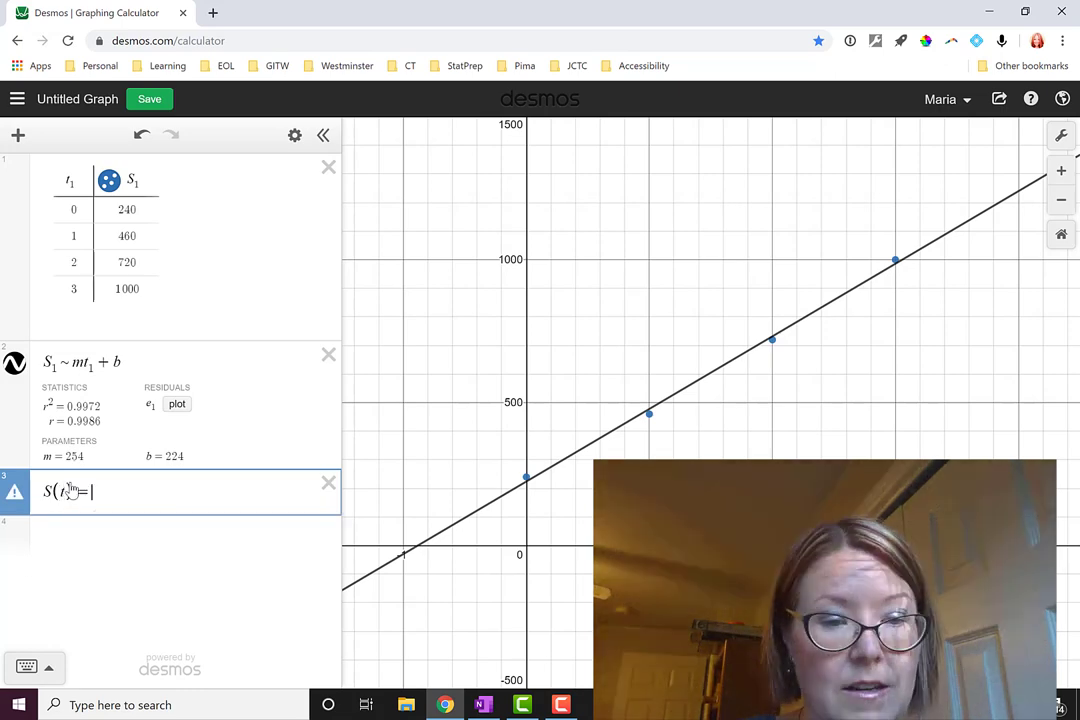
text(254)
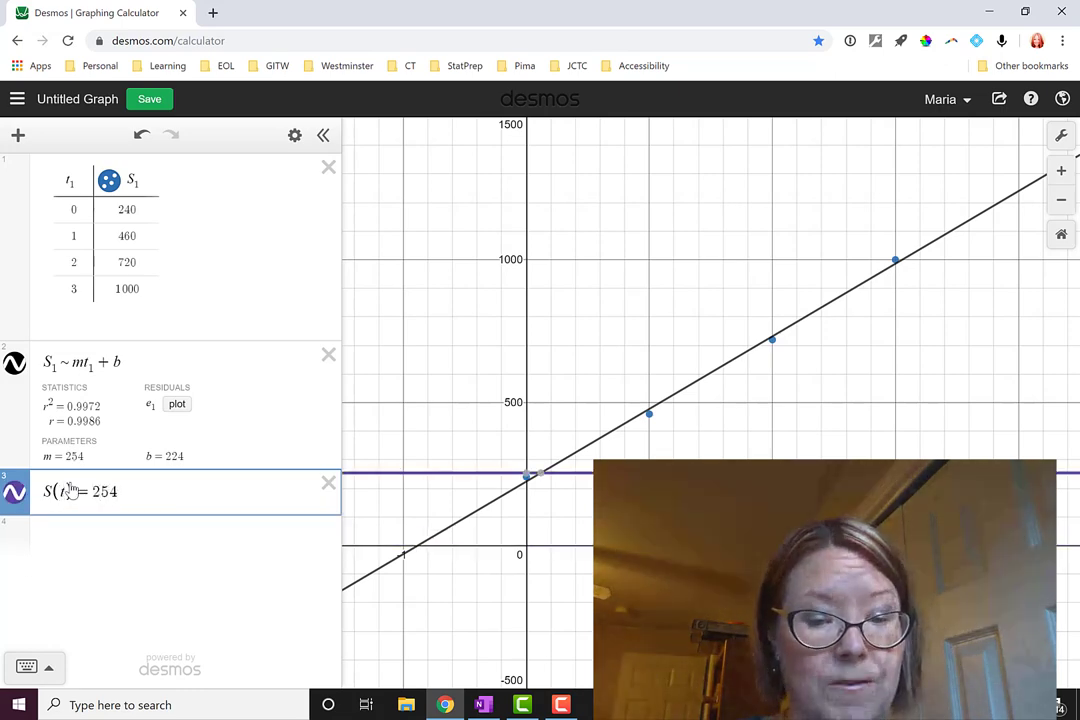
text(t)
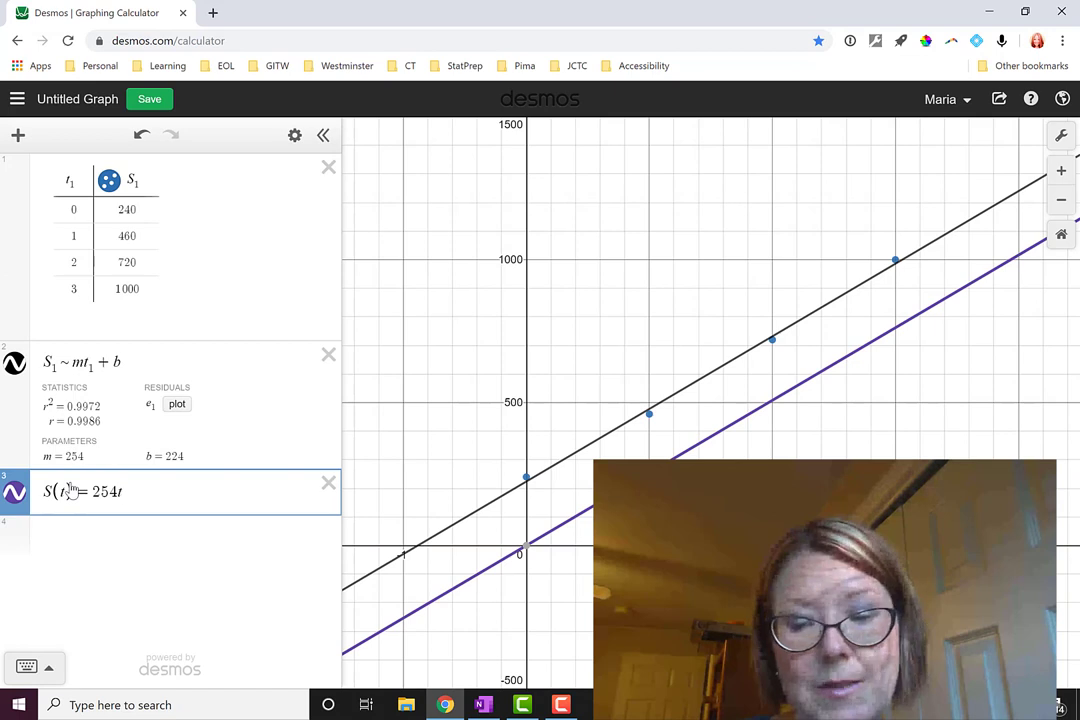
text(+ 2)
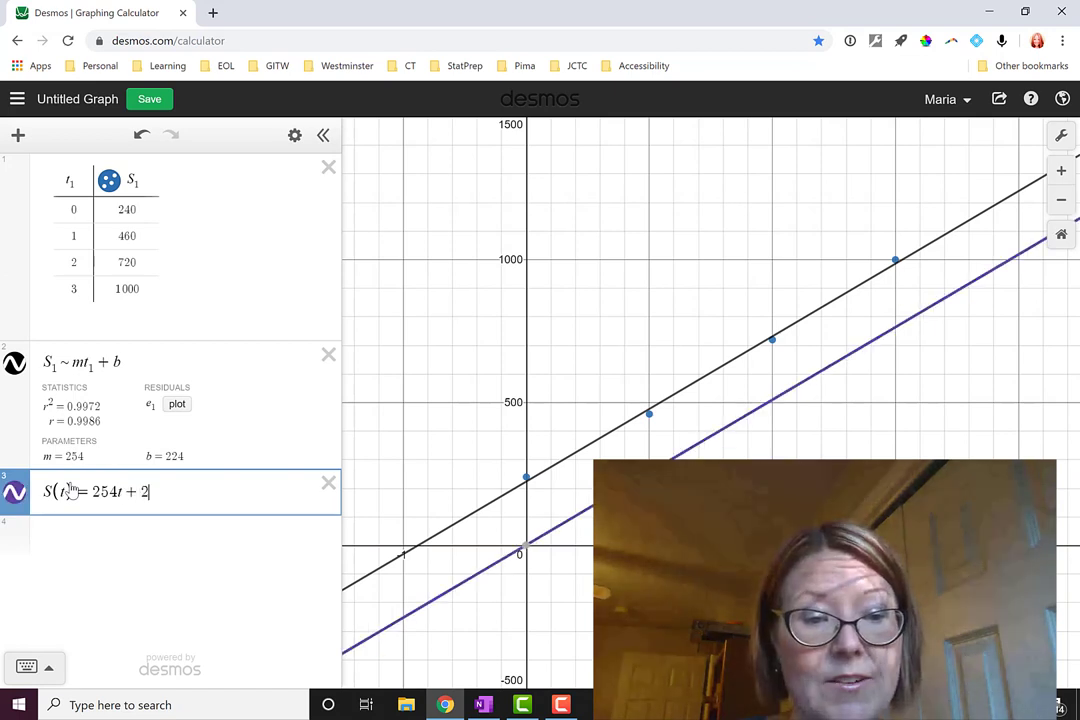
text(24)
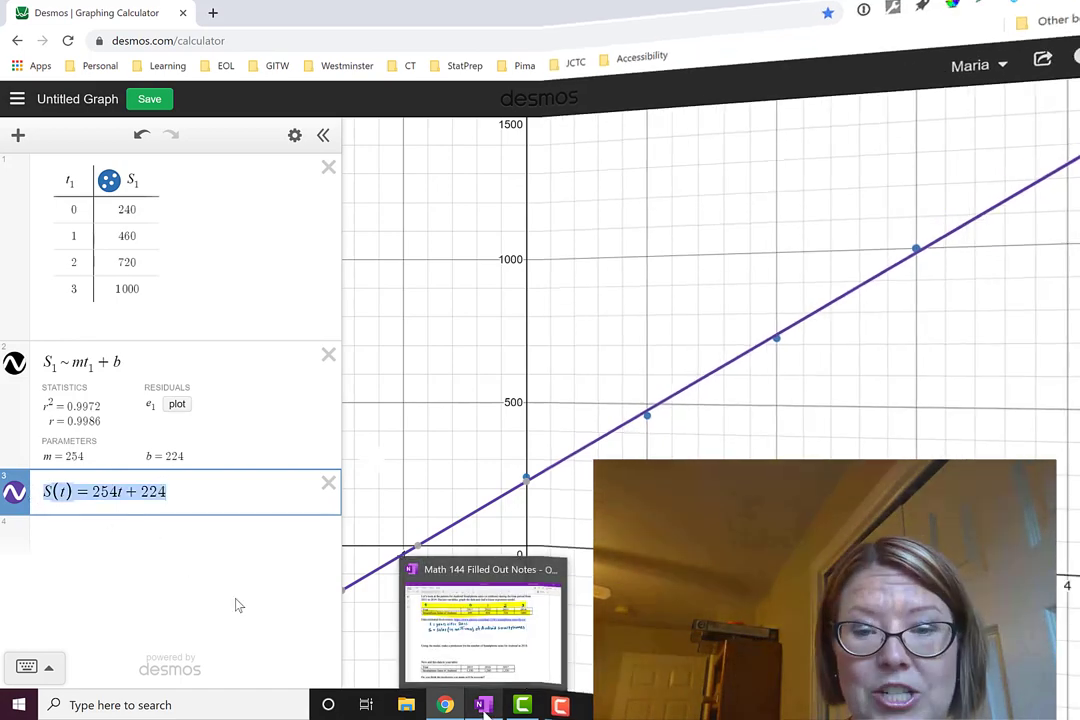
Step: In OneNote, record S(t)=254t+224 and set up the 2018 prediction S(7)=254(7)+224=
click(480, 704)
text(S)
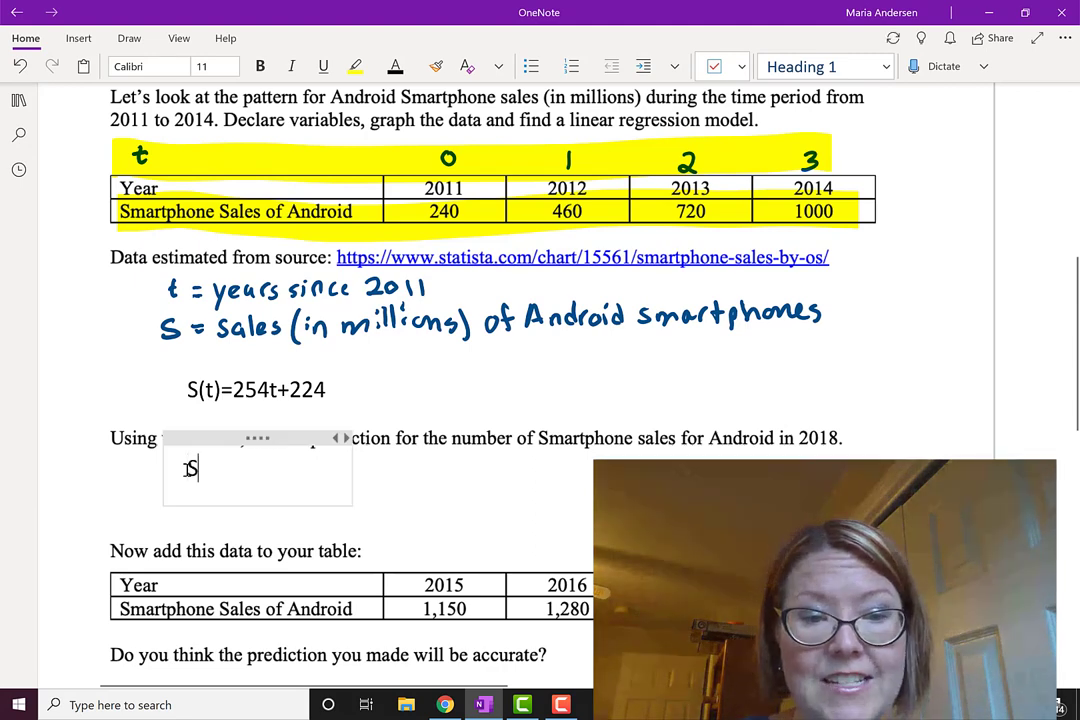
text((7)=254)
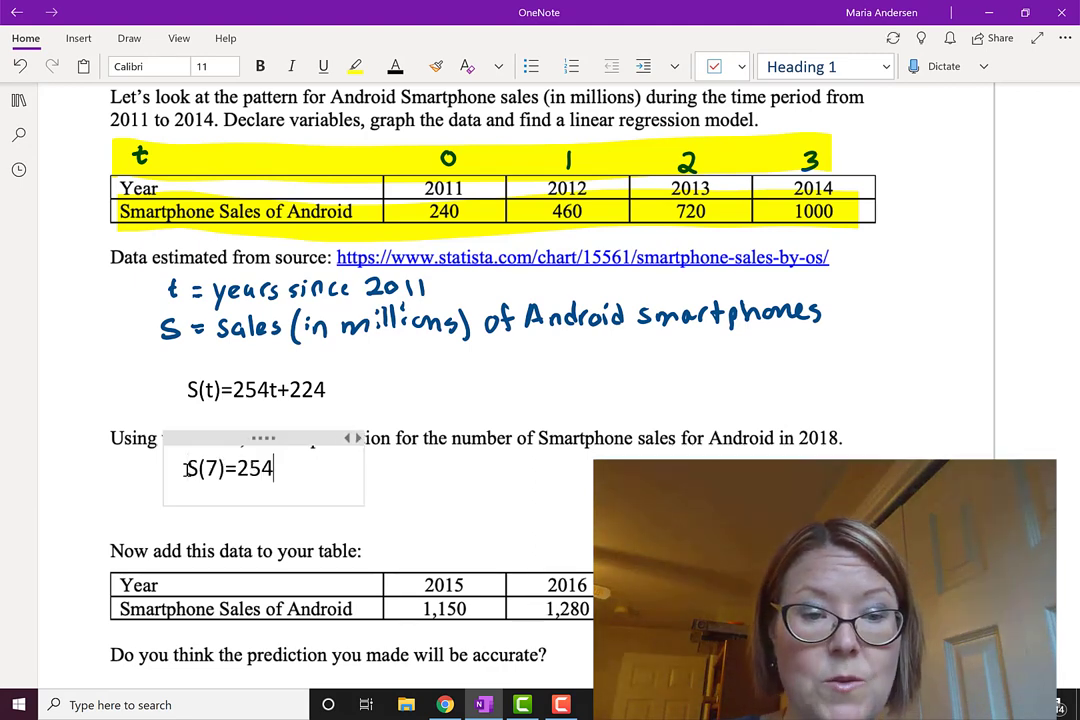
text((7))
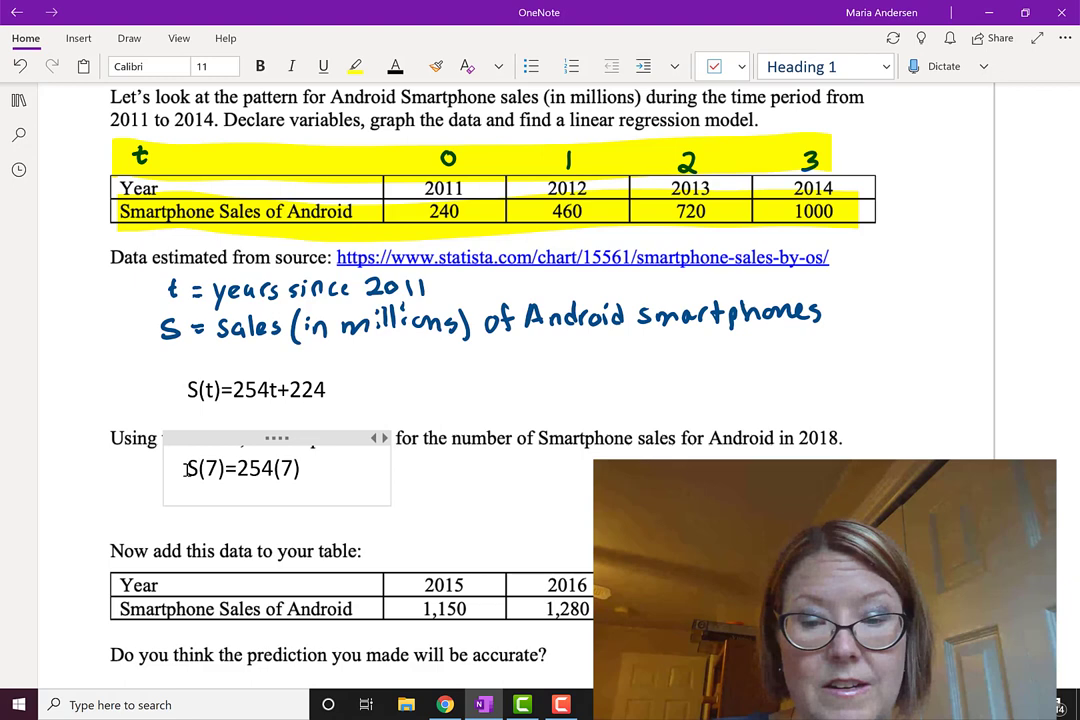
text(+224)
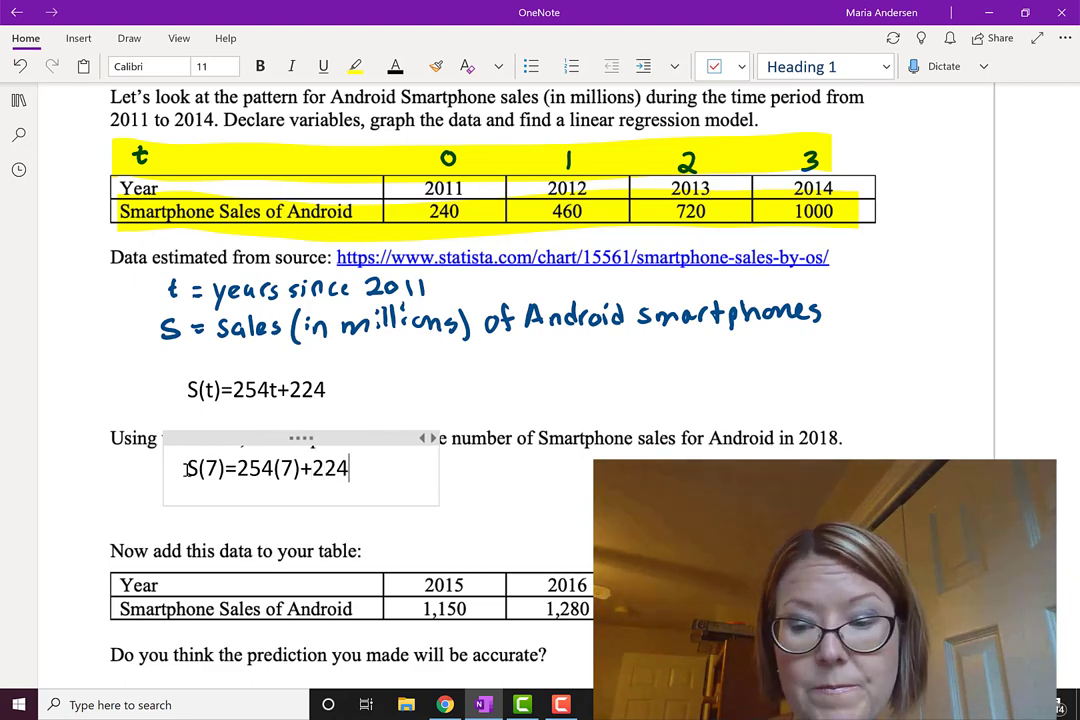
text(=)
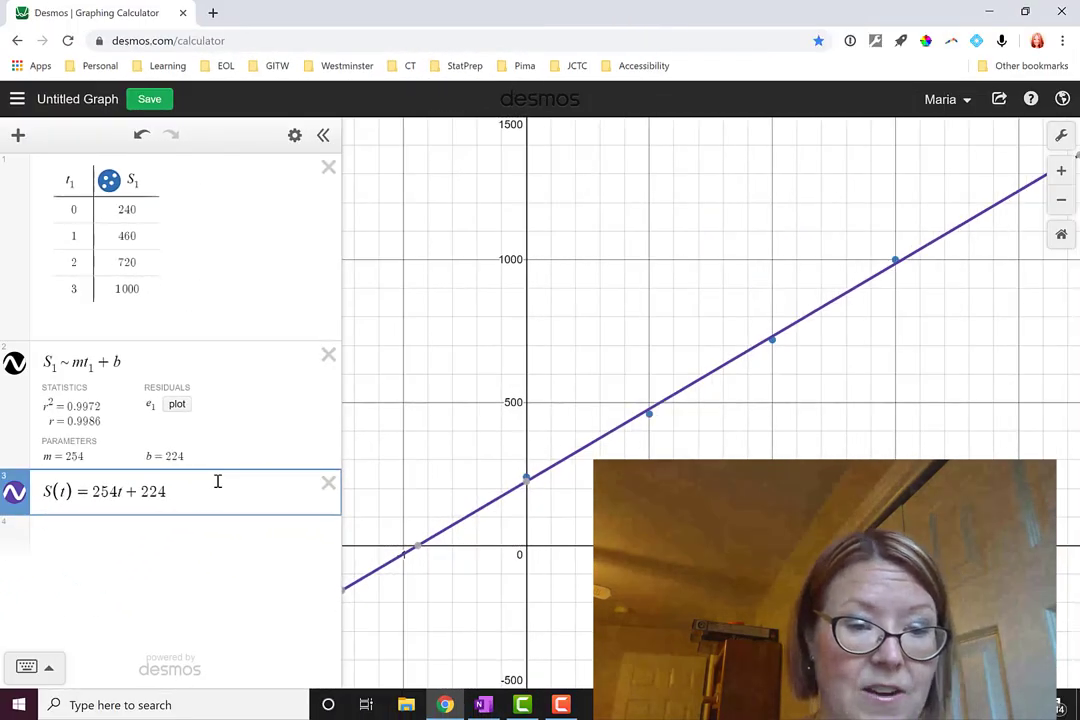
Step: Evaluate S(7) in Desmos to get the predicted 2018 sales of 2002
text(S(7)=254(7)+224=2002)
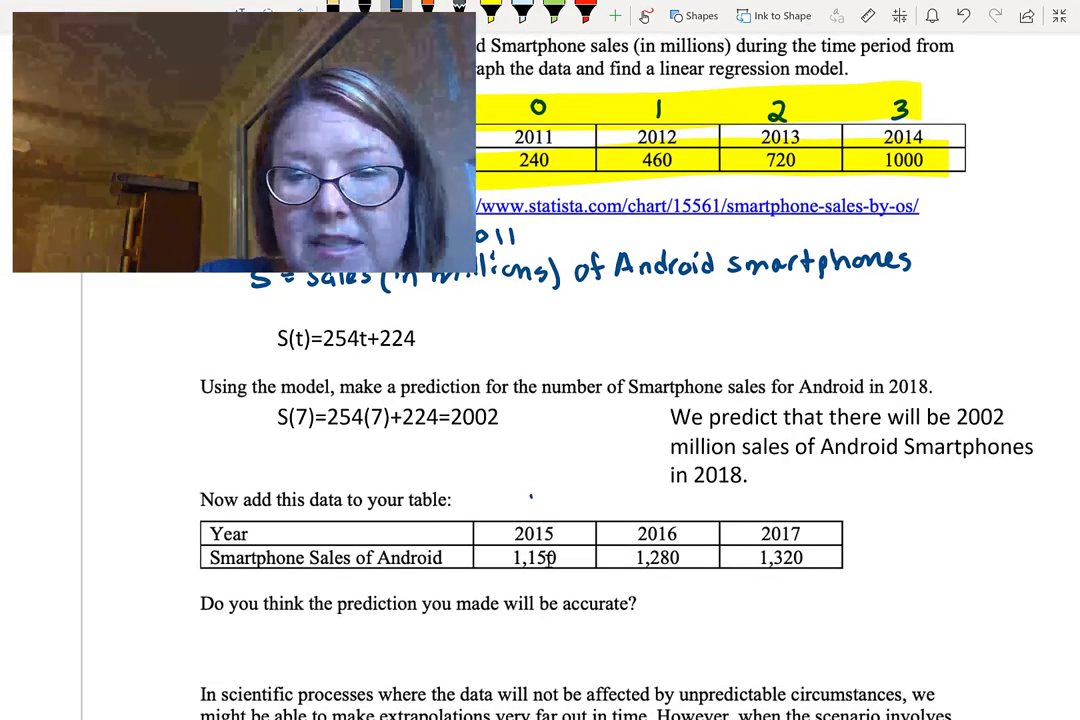
Step: Handwrite t values 4, 5, 6 above the years 2015–2017 in the notes
text(4 5)
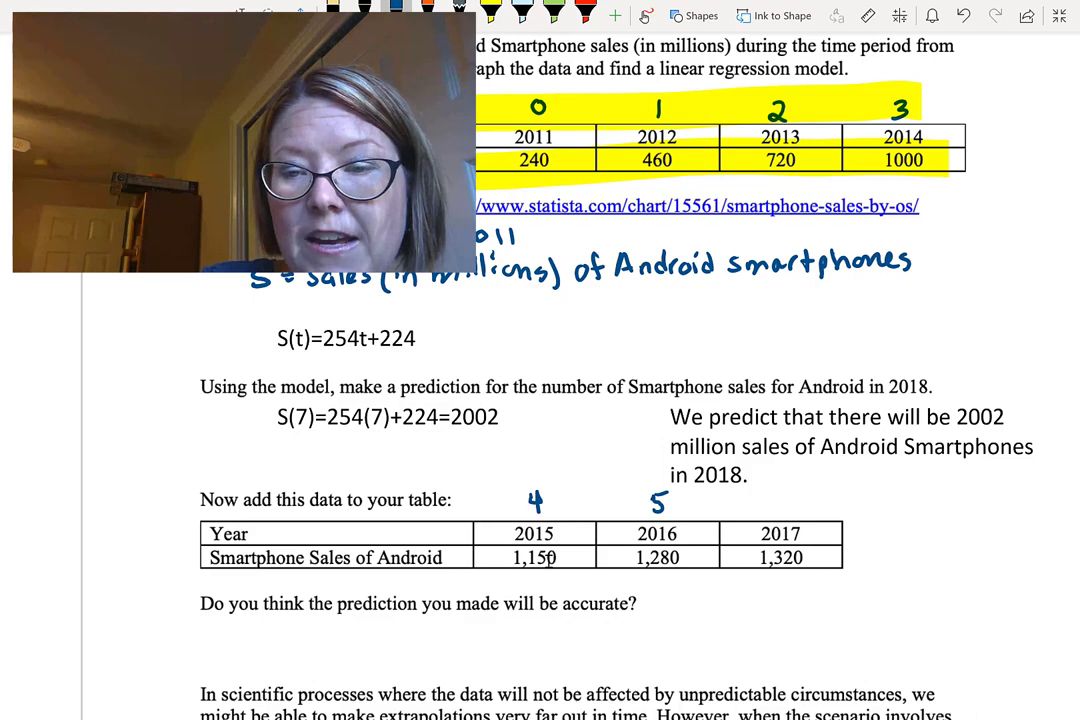
text(6)
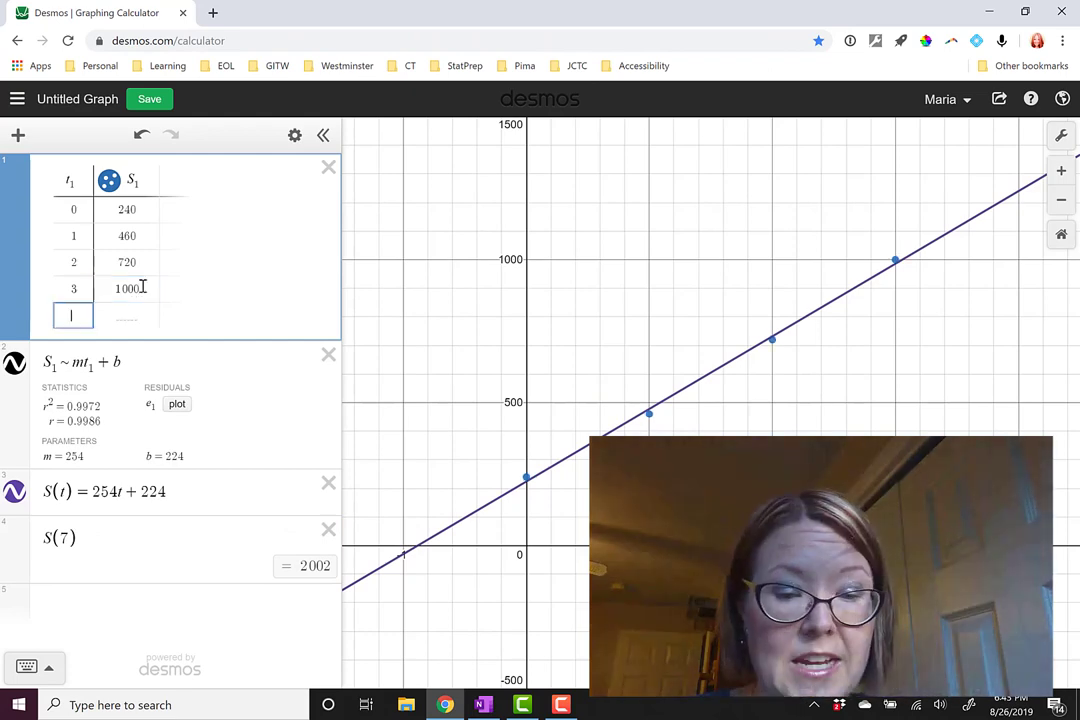
Step: Add table rows t = 4, 5, 6 with sales 1150, 1280, 1320 so the regression refits
text(1)
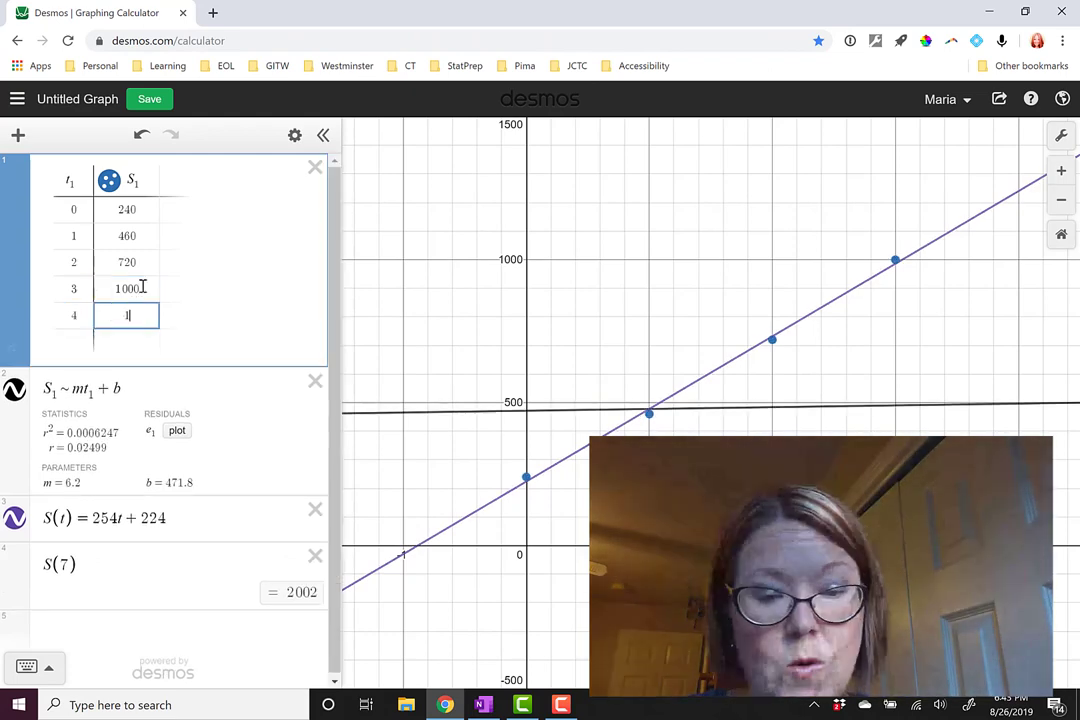
text(1150)
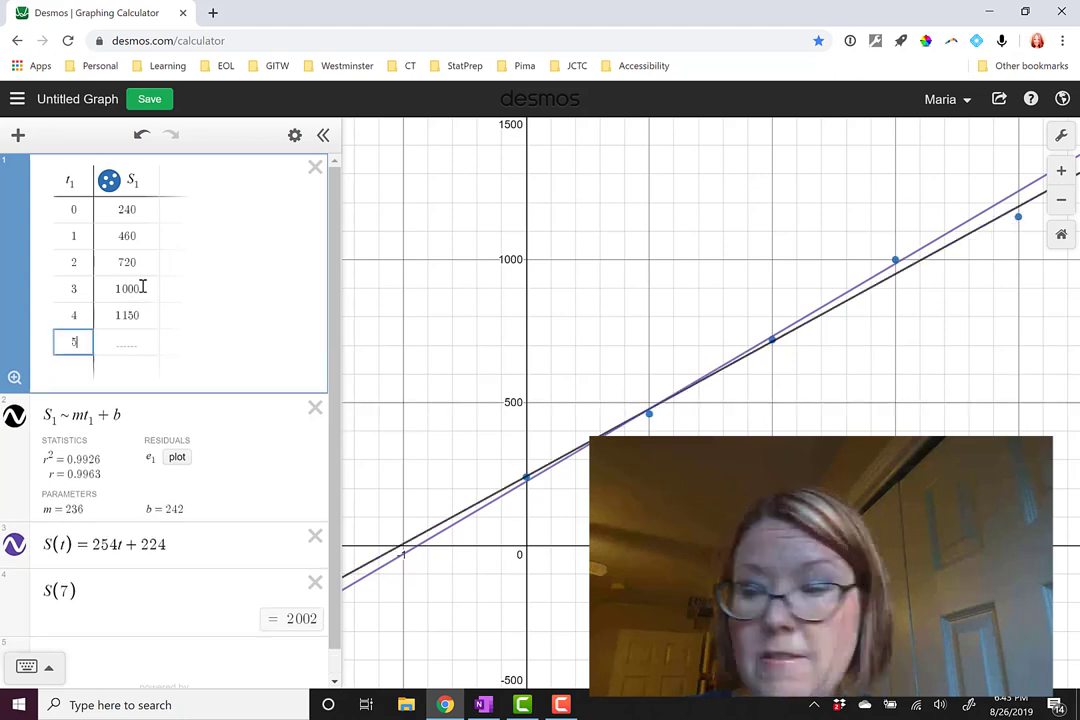
text(1280)
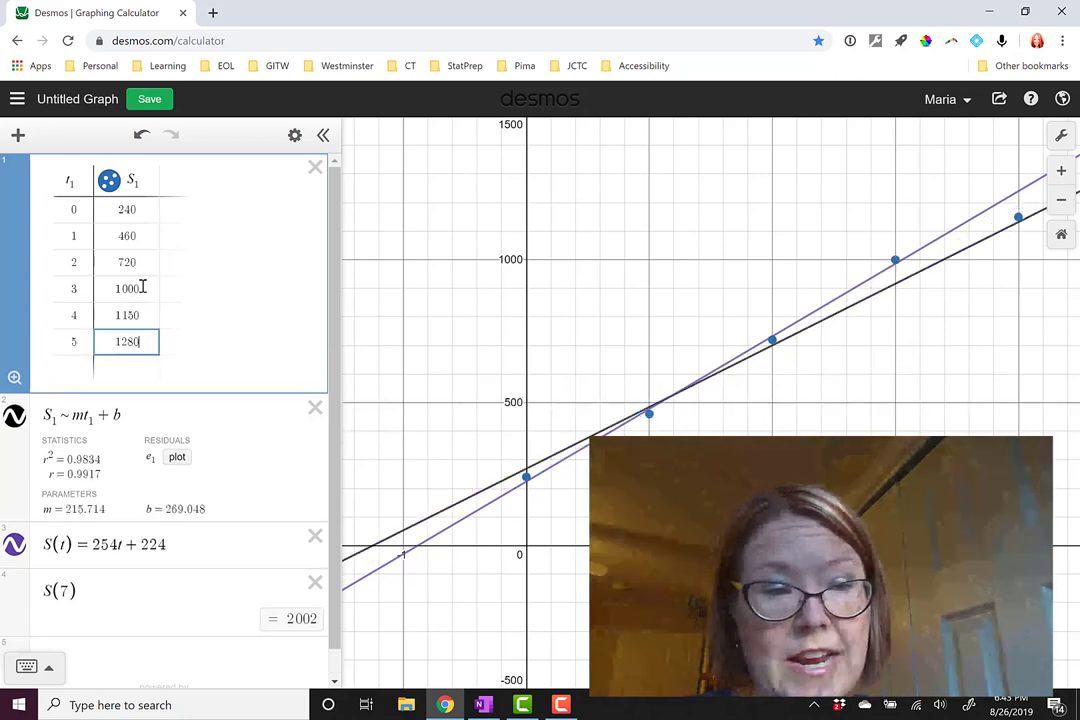
key(Enter)
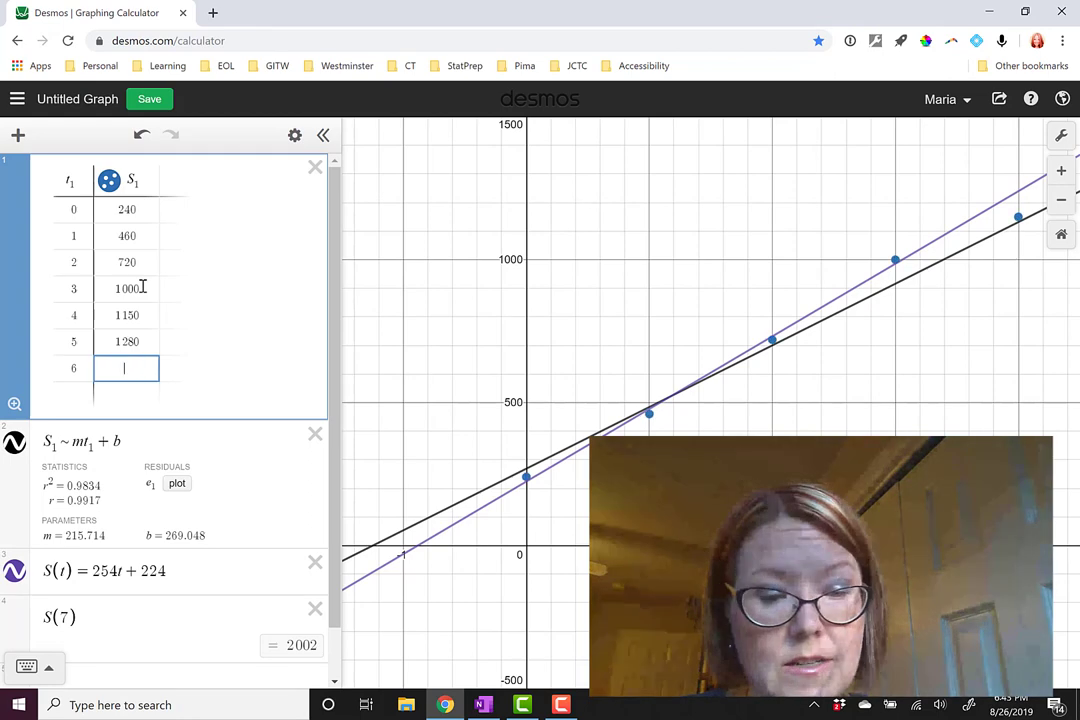
text(1320)
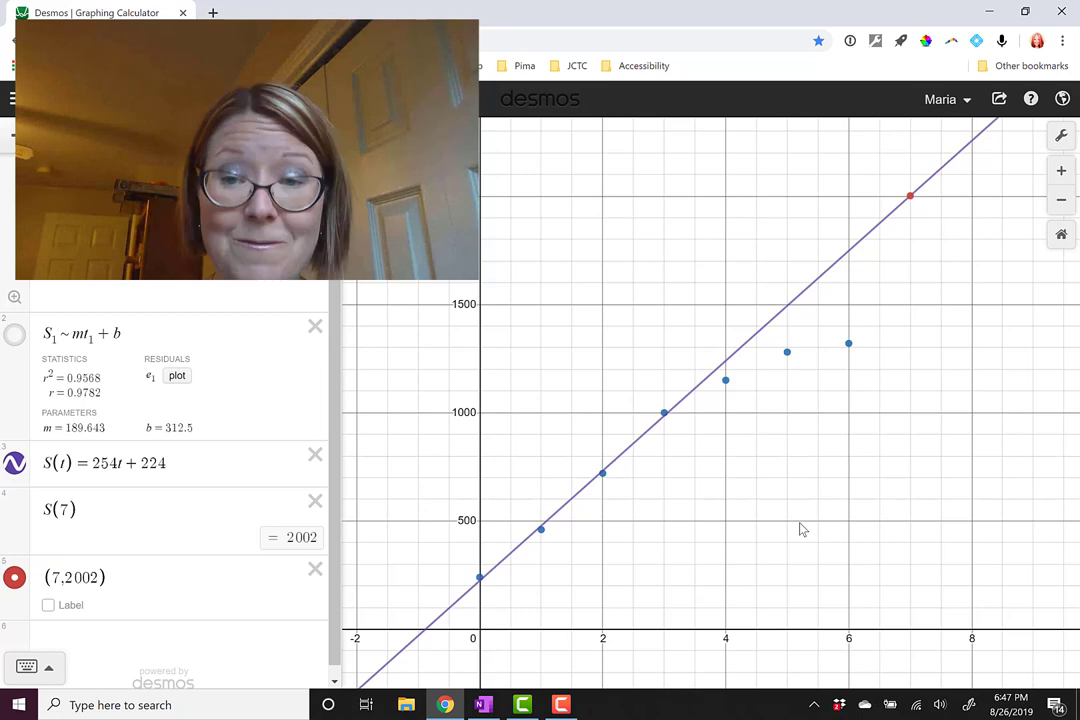
Step: Return to the OneNote notes to discuss whether the 2002 million prediction is accurate
click(484, 704)
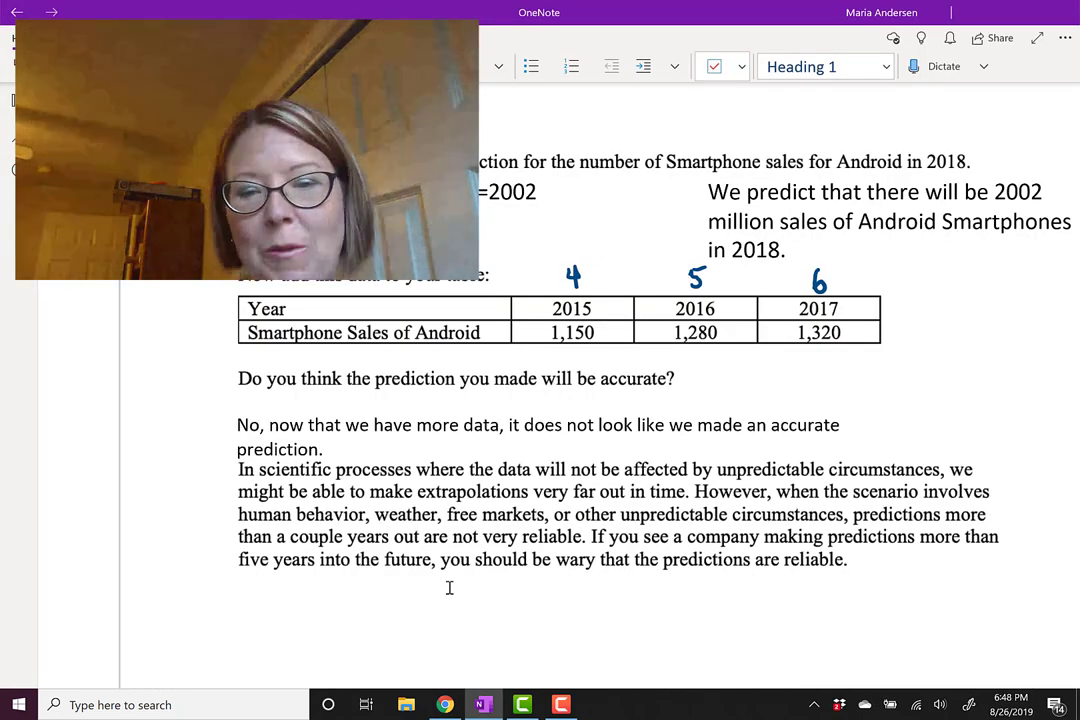